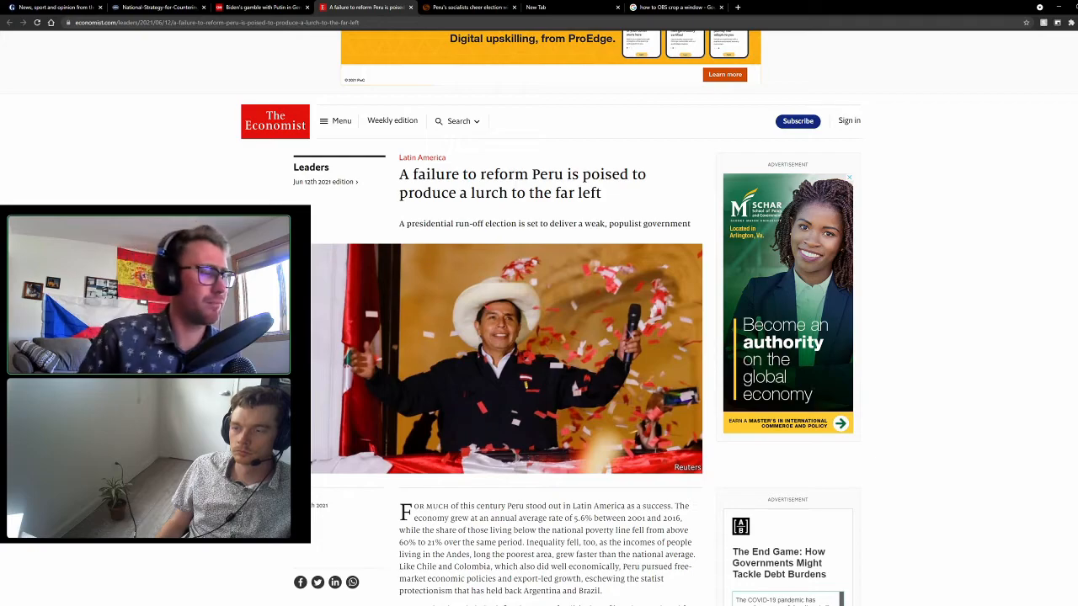
- Switch to the Reuters 'Peru's socialists cheer election win' article and settle at its top
left_click(468, 6)
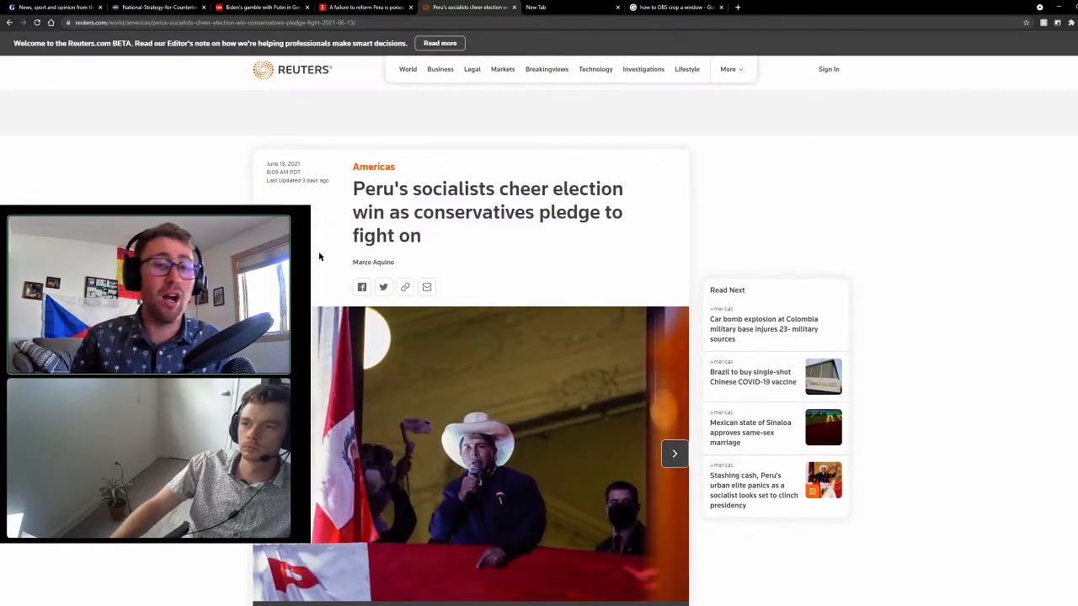
scroll("down", 3)
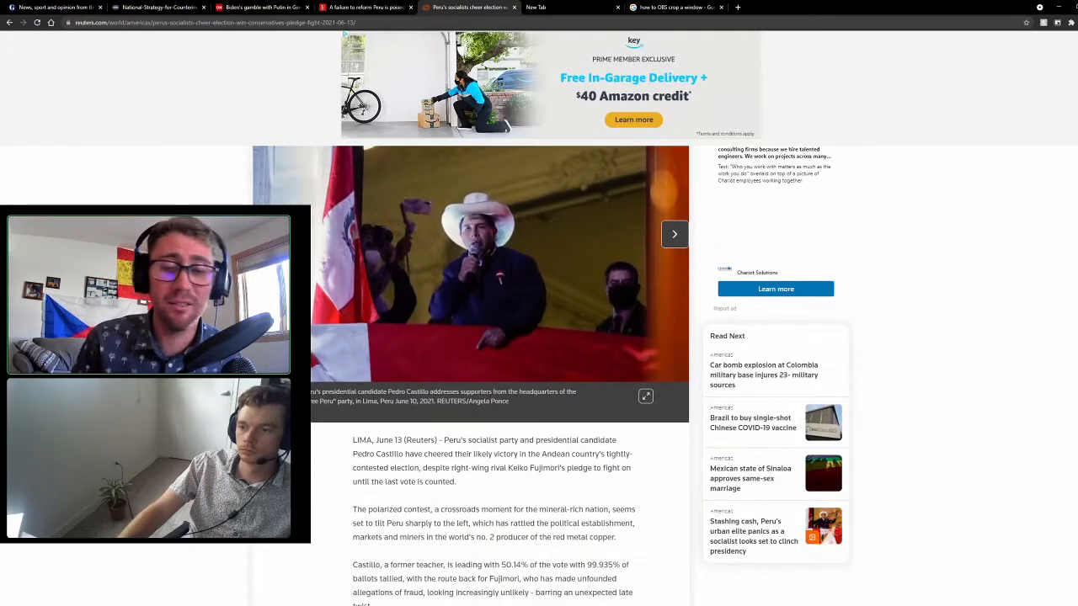
scroll("up", 3)
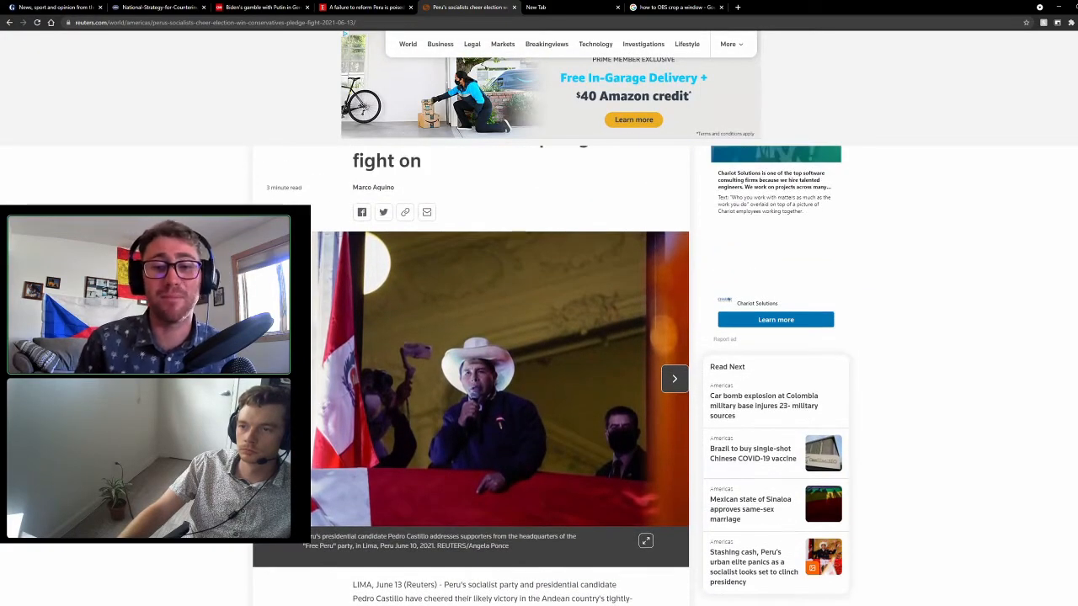
scroll("up", 3)
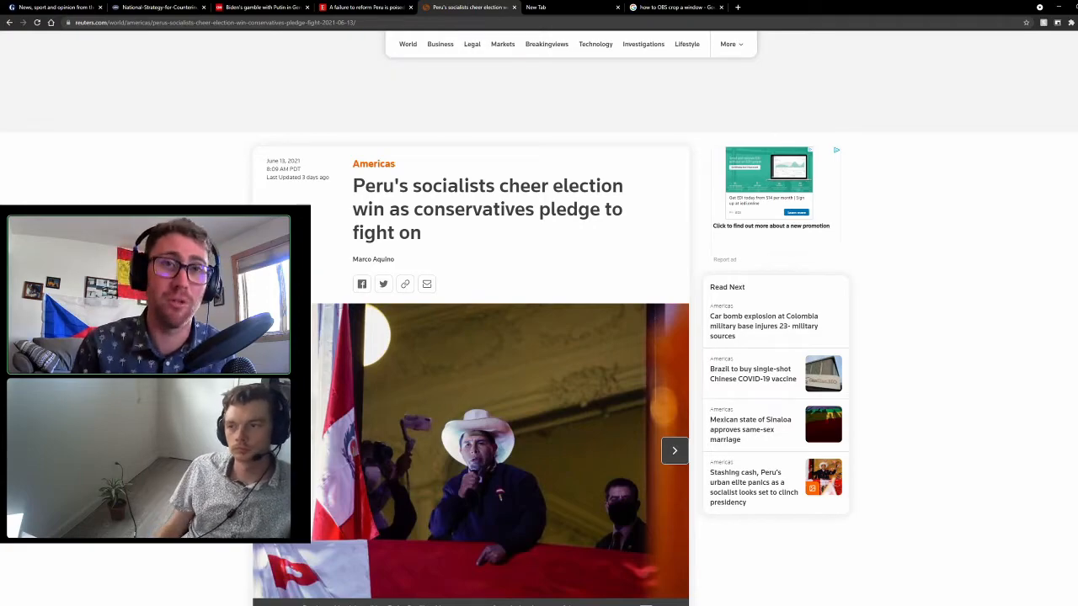
scroll("down", 3)
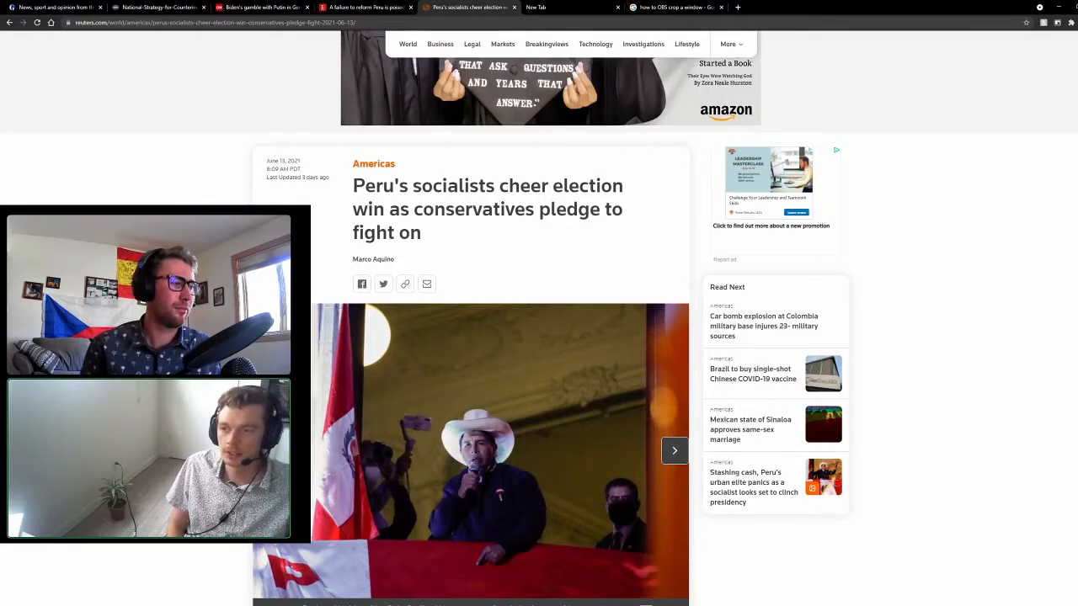
- Scroll past the photo to the paragraphs on Castillo's narrow lead over Fujimori
scroll("down", 3)
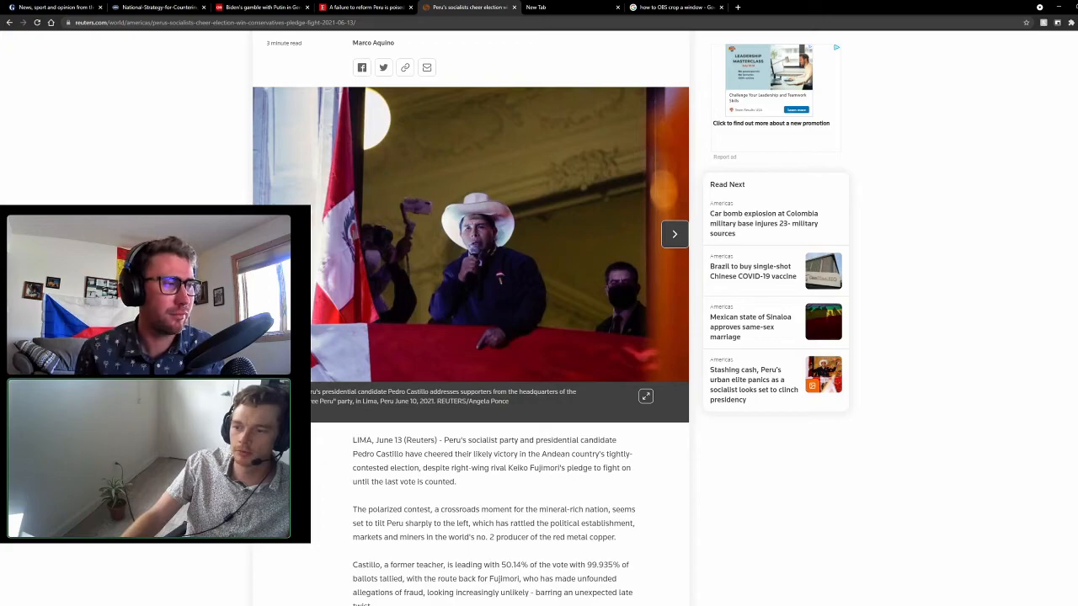
scroll("up", 3)
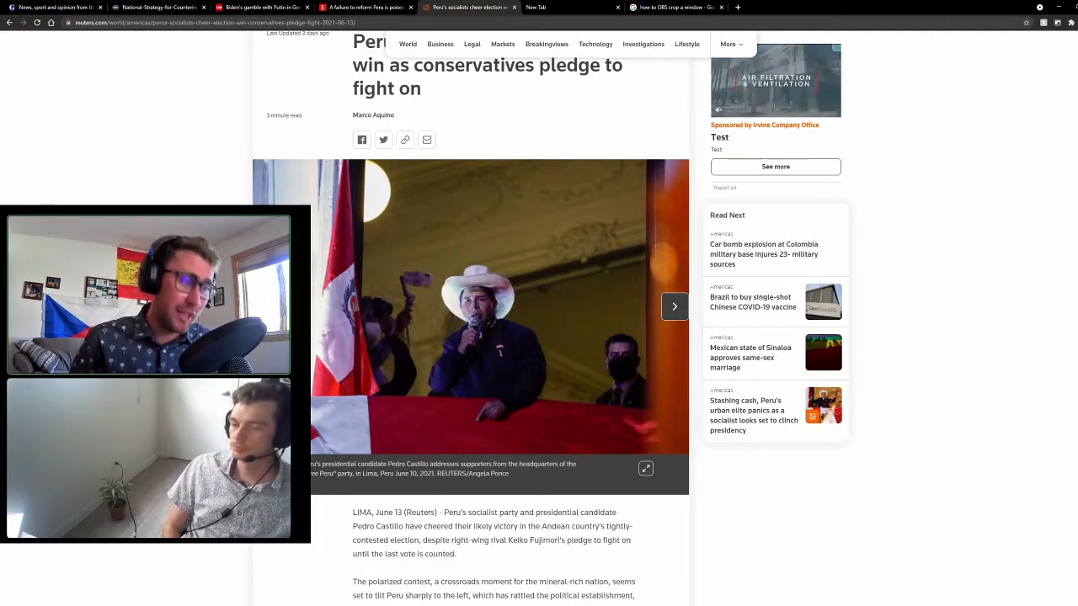
scroll("down", 3)
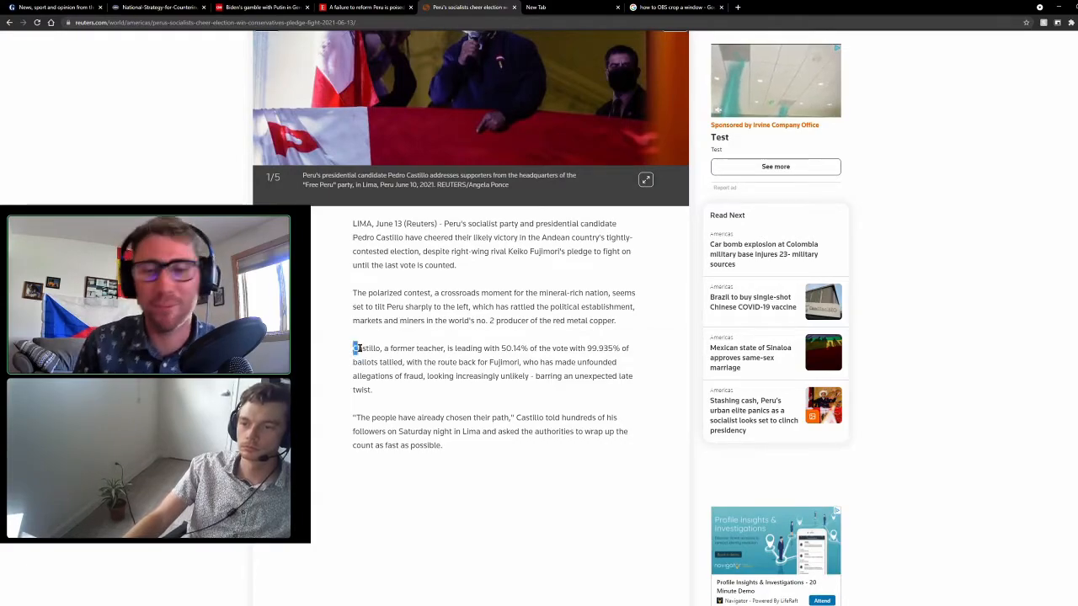
- Highlight the paragraph on Castillo's 50.14% vote lead, then return toward the top
left_click_drag(354, 346, 374, 389)
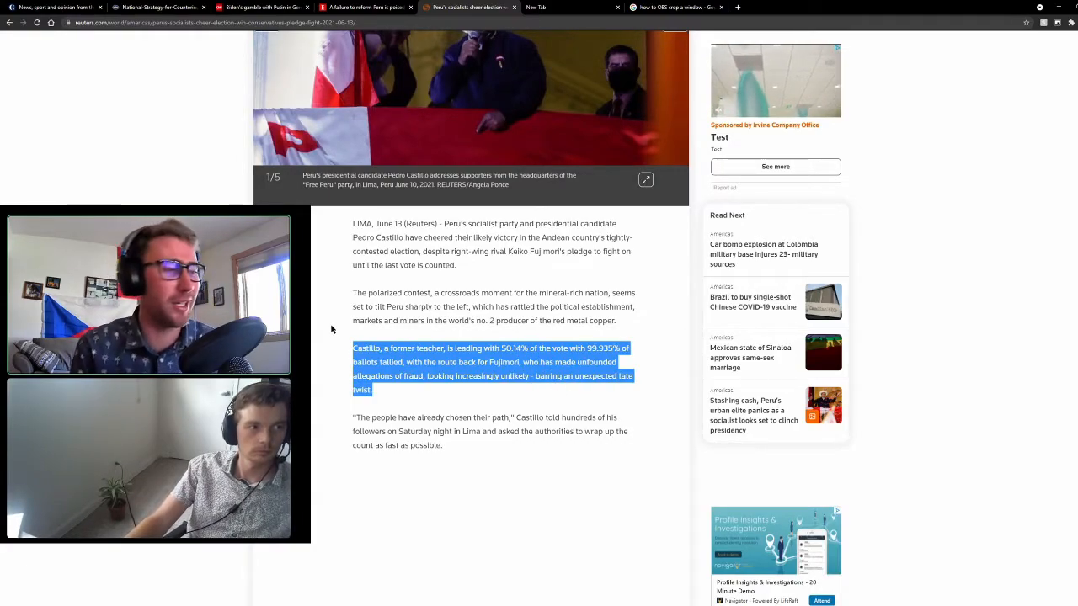
scroll("up", 3)
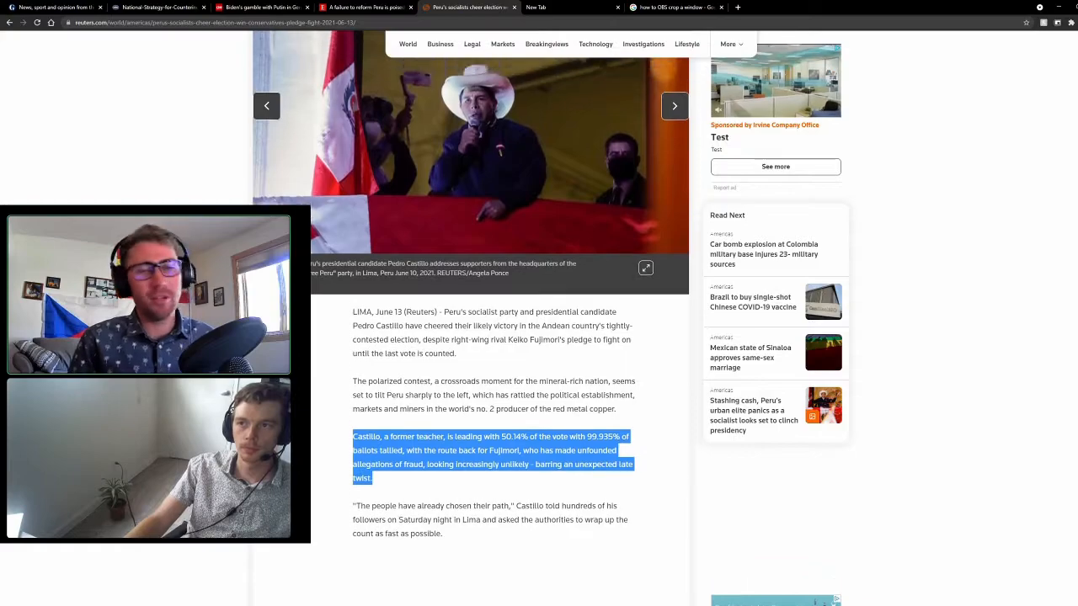
scroll("up", 3)
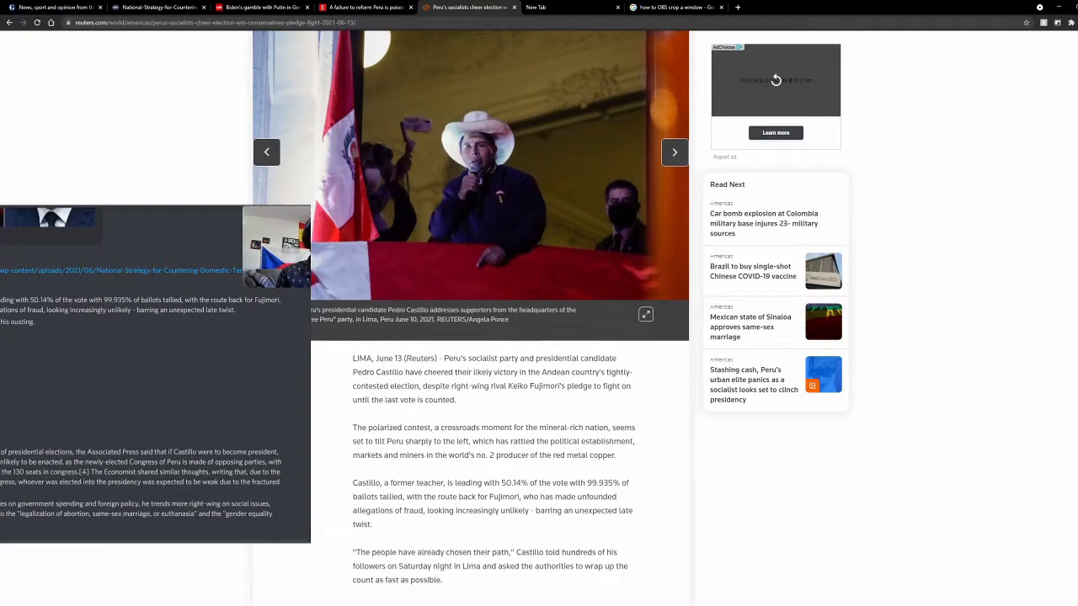
- Read down through the vote-count and Fujimori protest paragraphs, then head back up
scroll("down", 3)
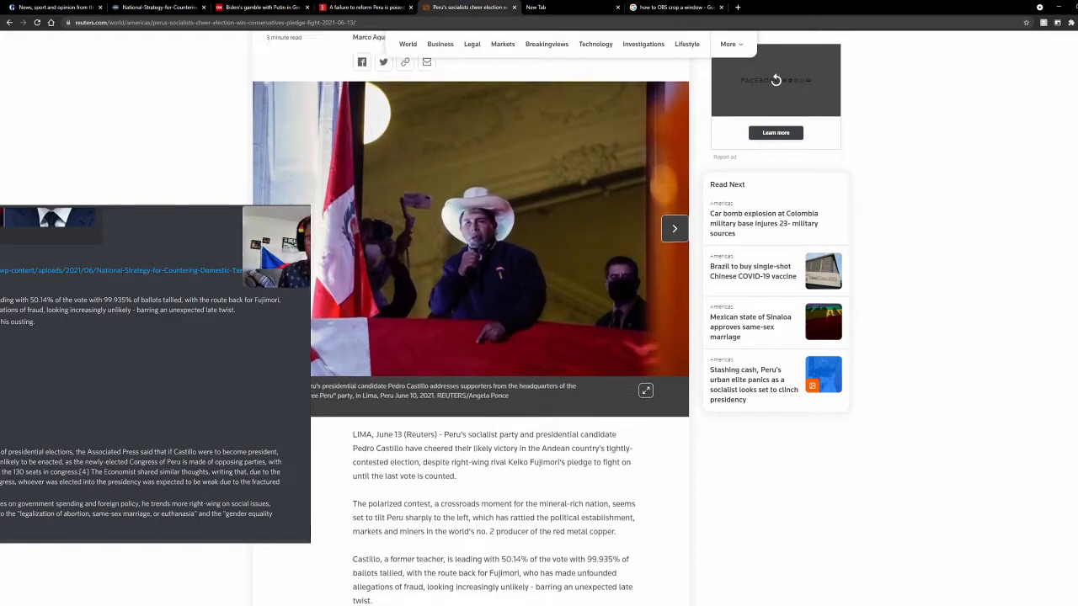
scroll("down", 3)
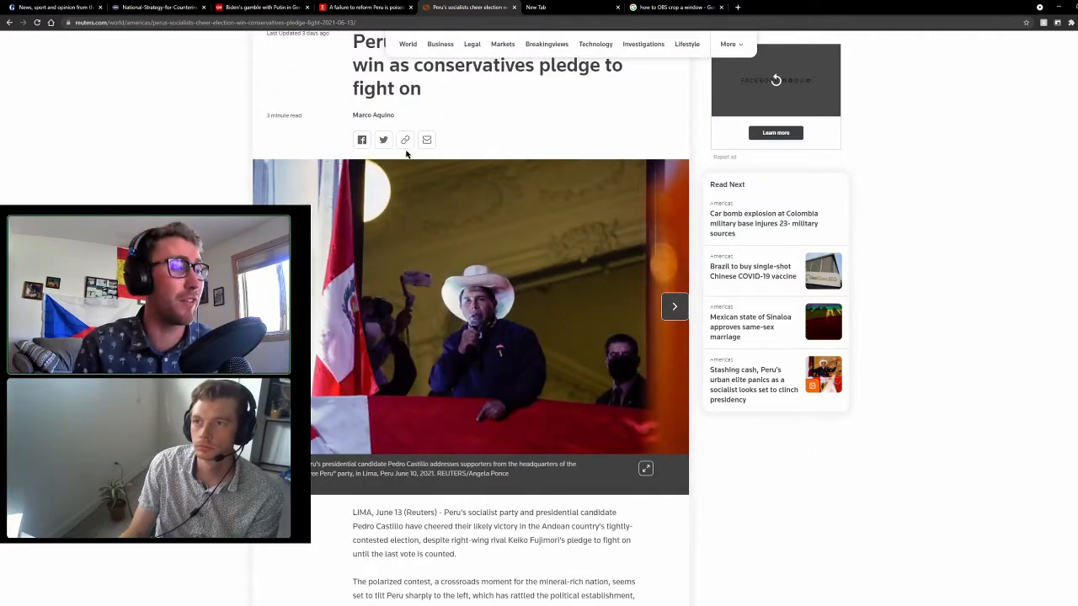
scroll("down", 3)
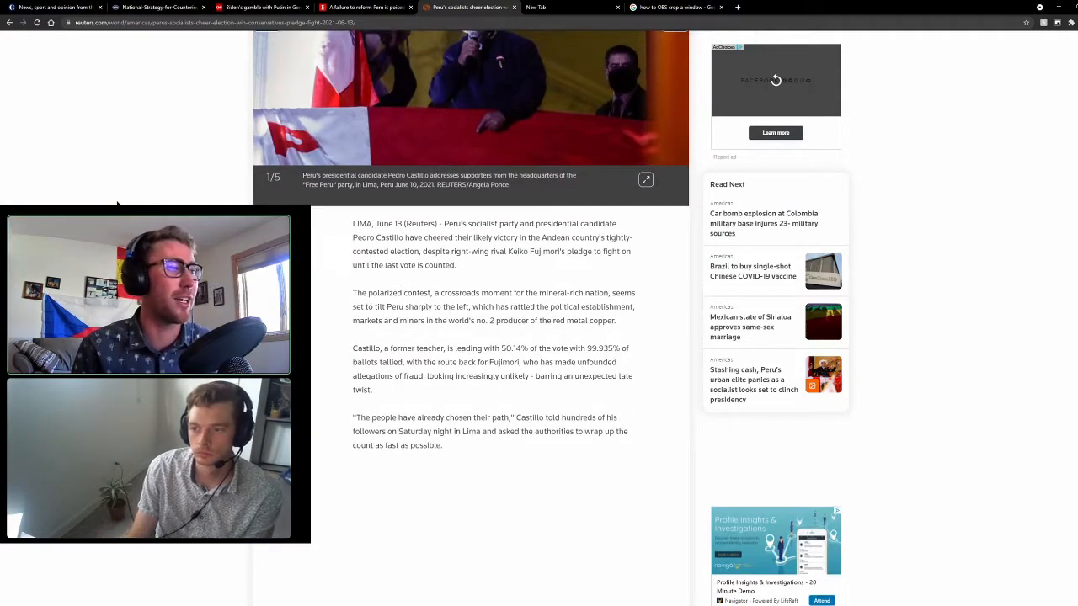
scroll("down", 3)
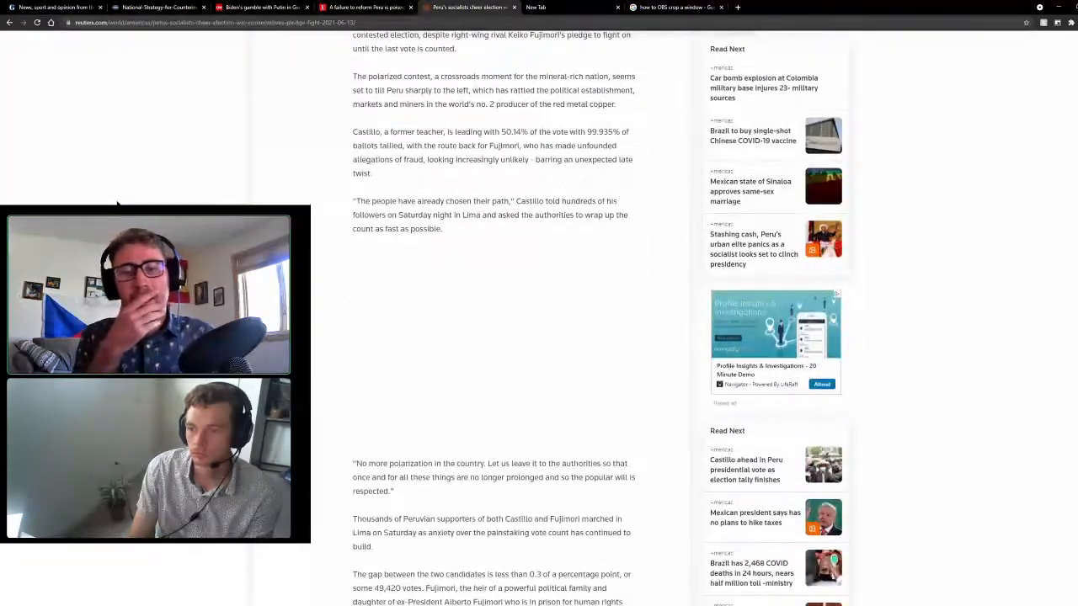
scroll("down", 3)
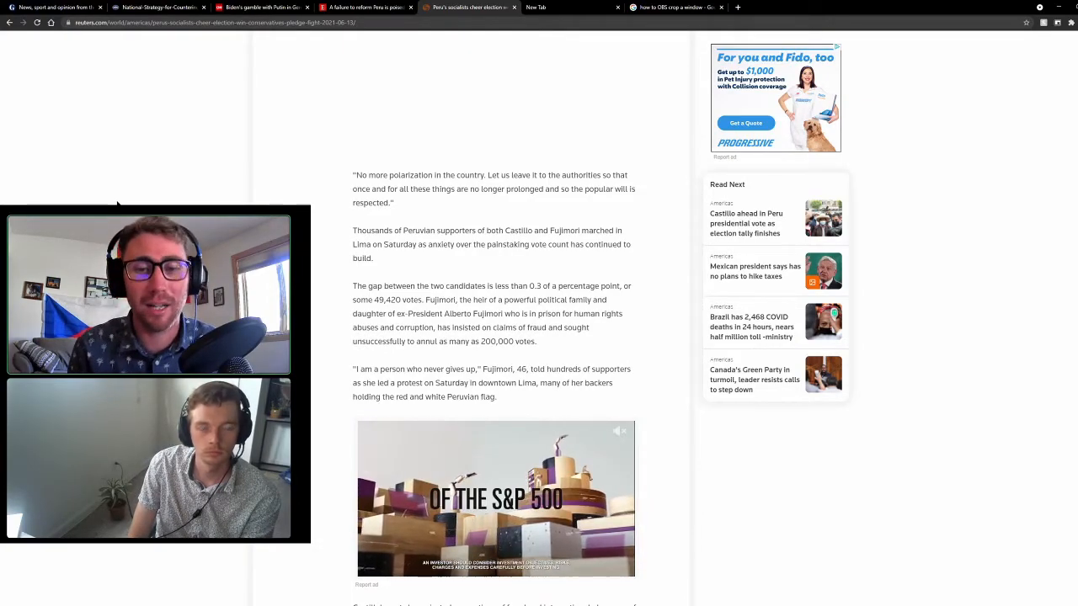
scroll("up", 3)
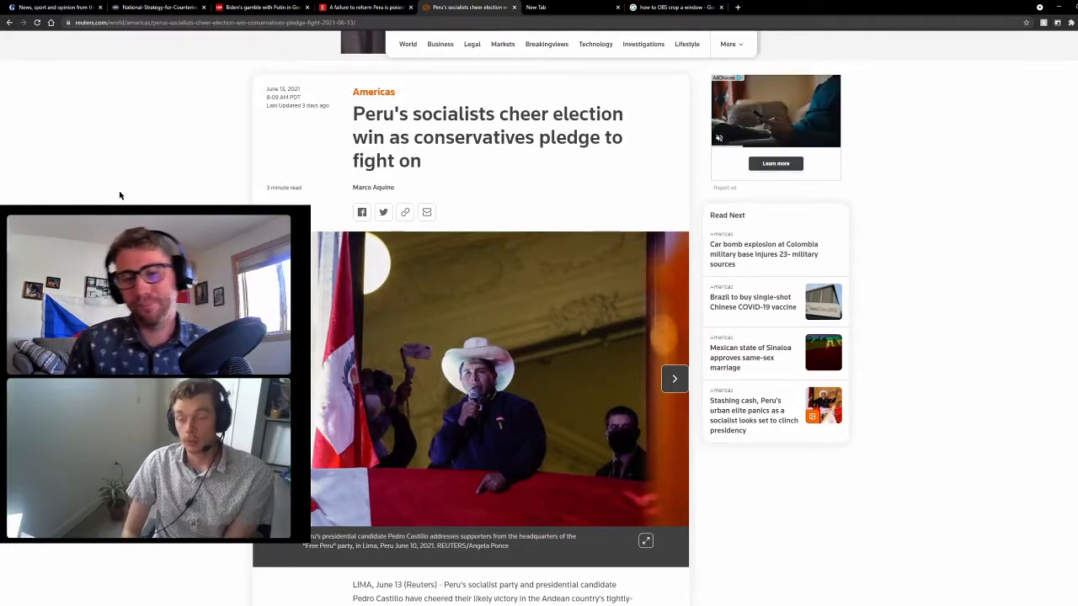
- Skim down through the vote-count paragraphs and return to the Reuters page header
scroll("down", 3)
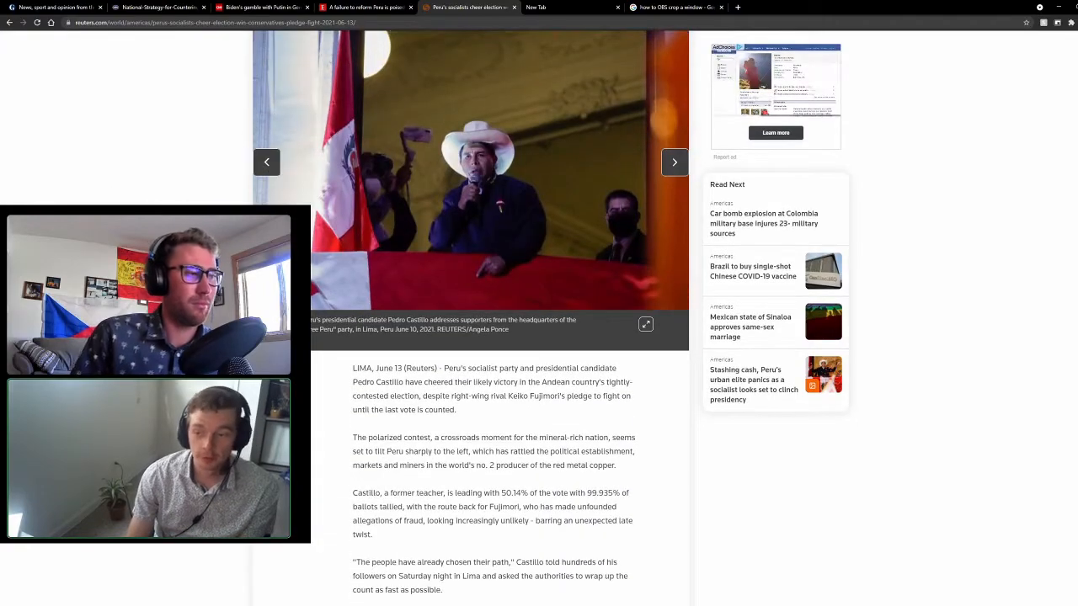
scroll("down", 3)
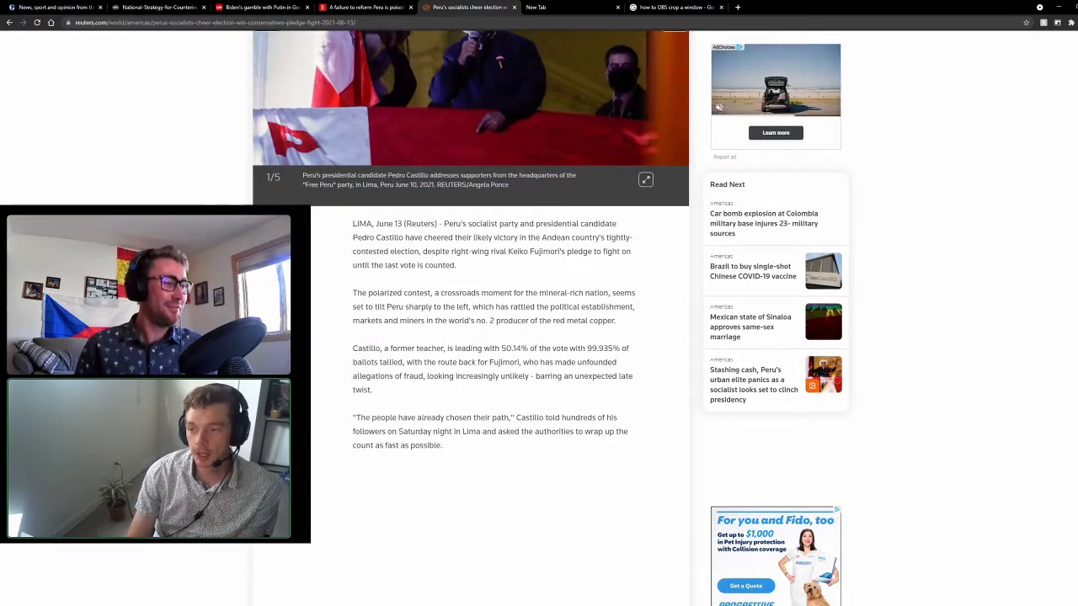
scroll("up", 3)
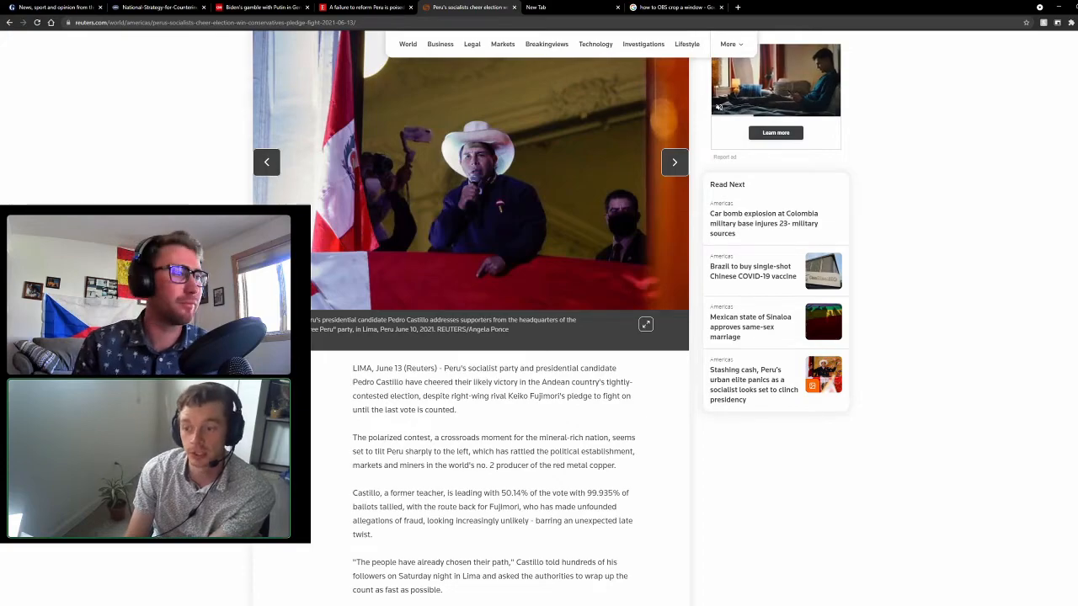
scroll("down", 3)
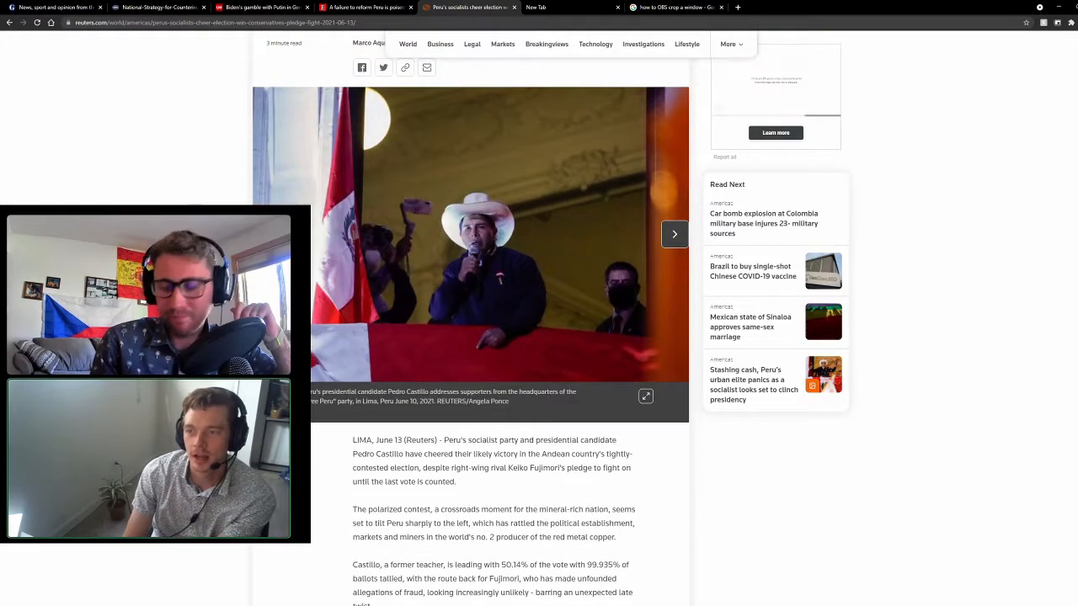
scroll("down", 3)
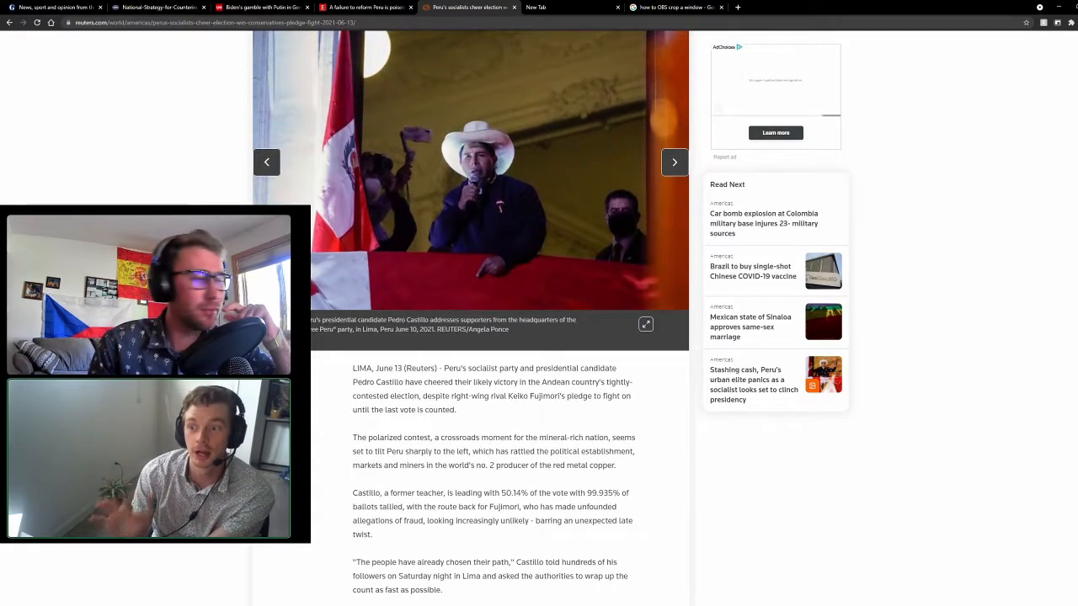
scroll("down", 3)
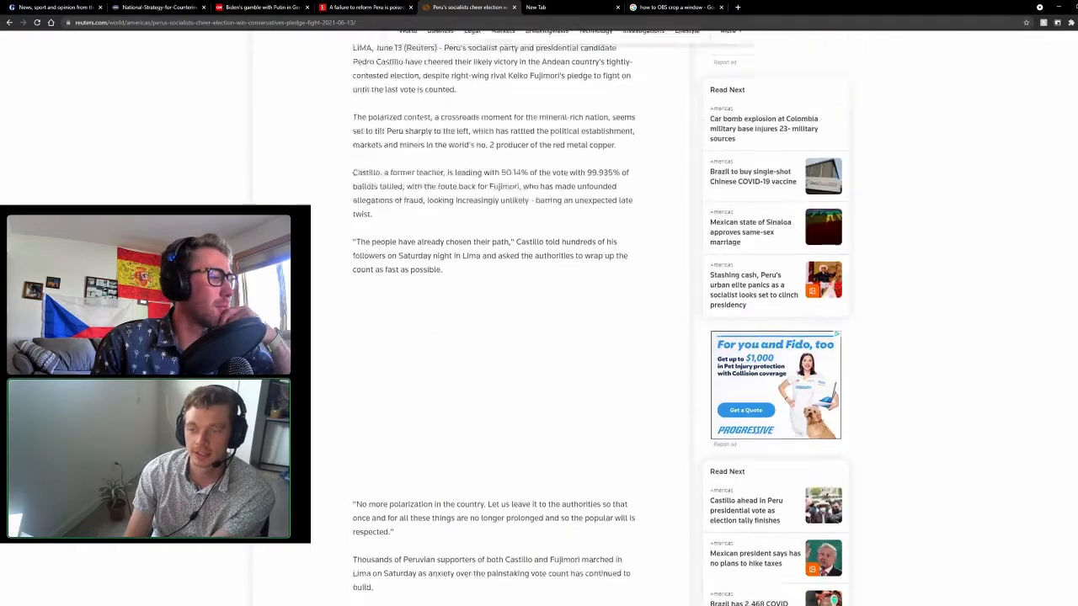
scroll("up", 3)
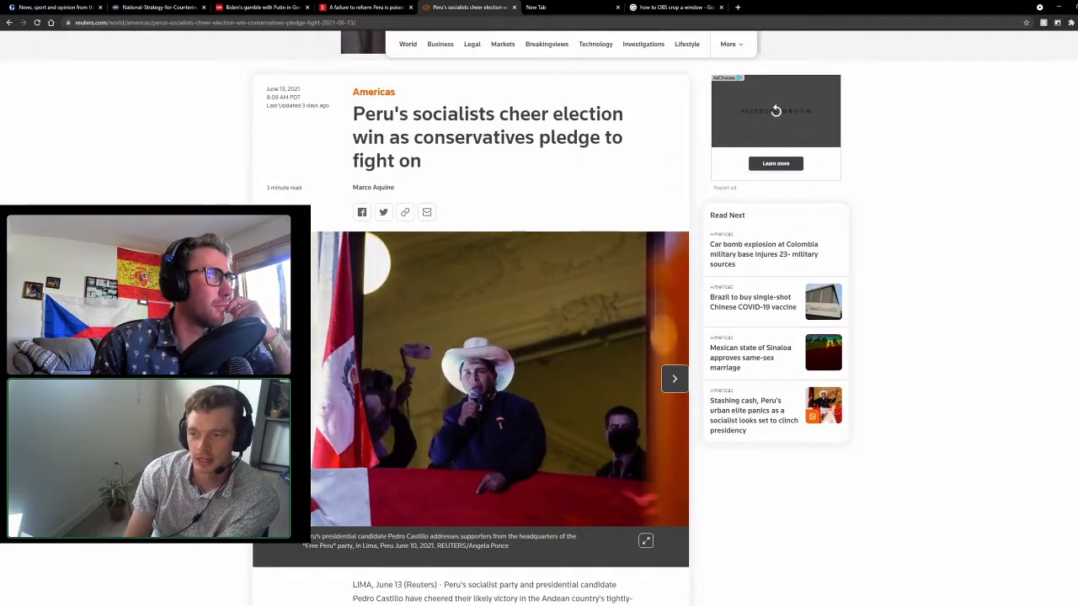
scroll("up", 3)
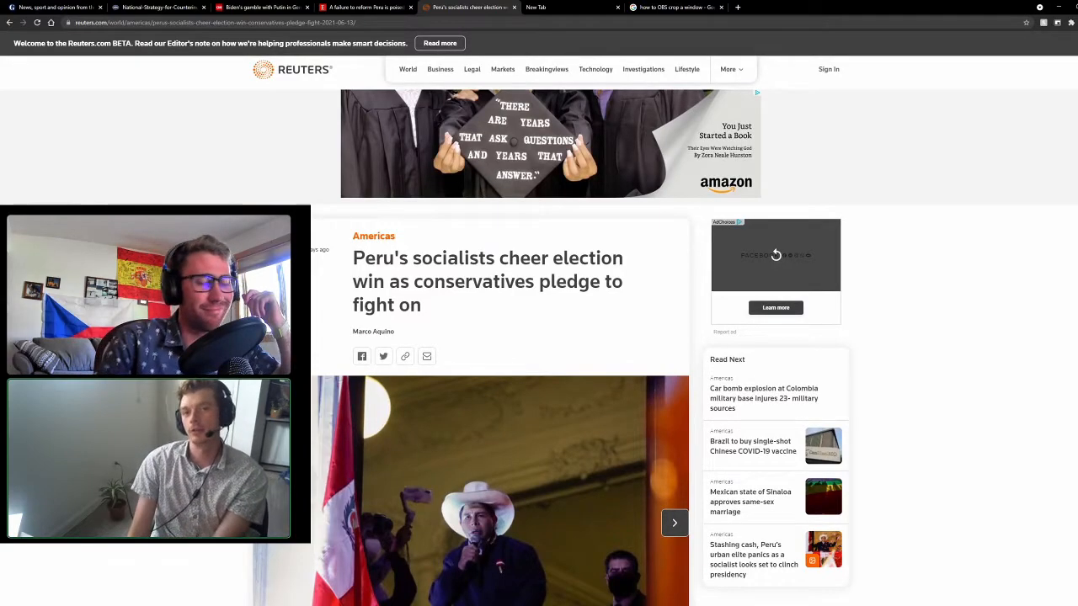